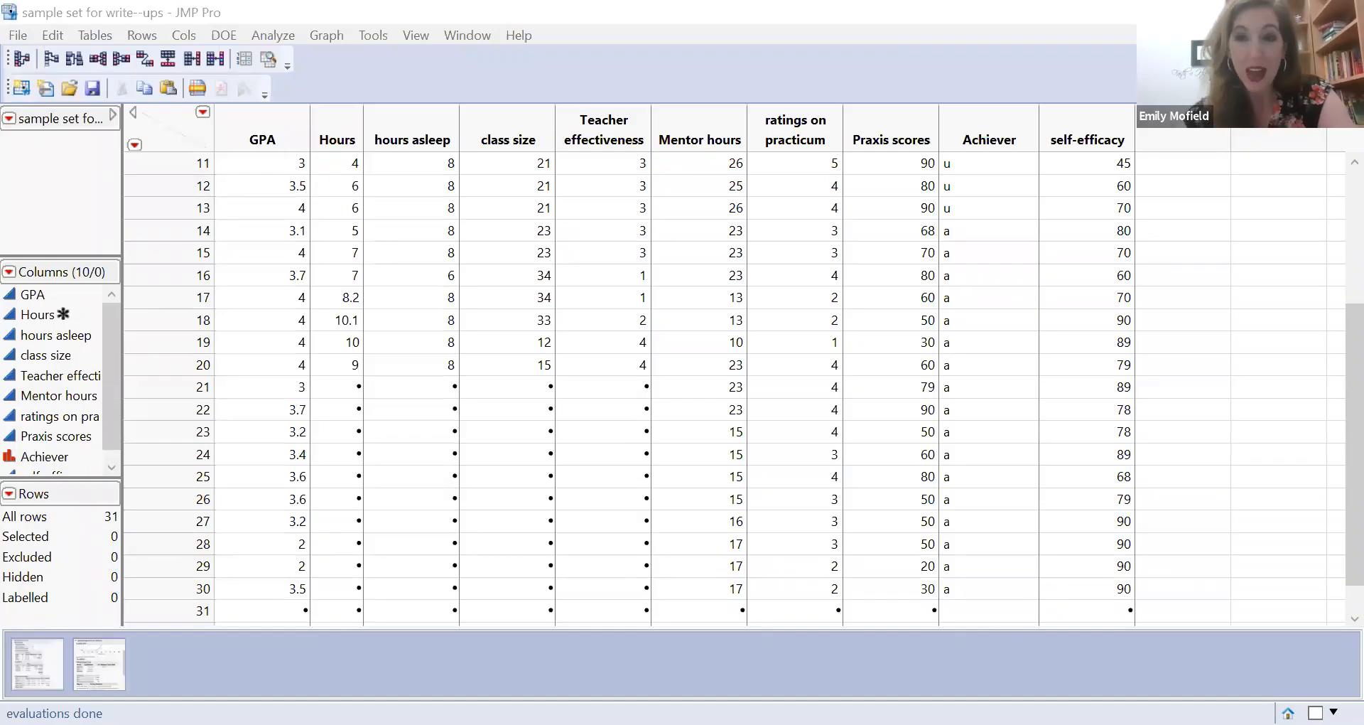
mouse_move(1096, 536)
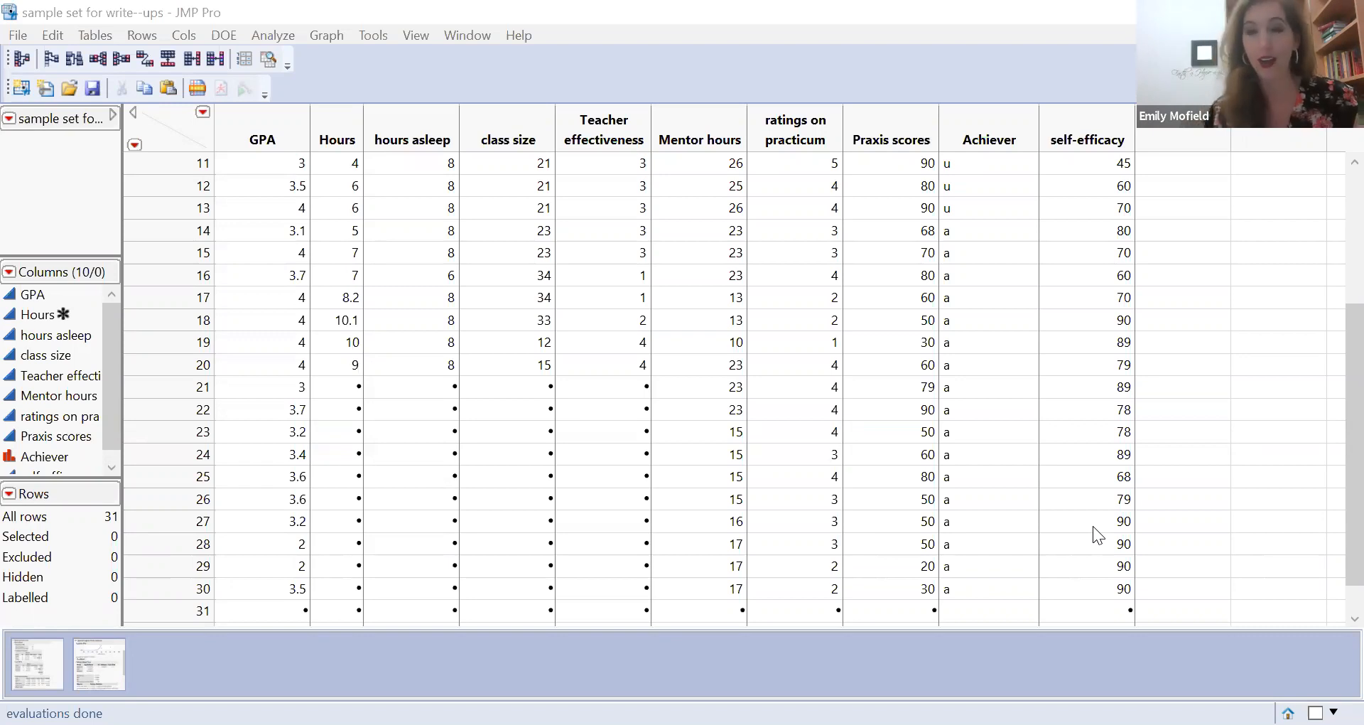
mouse_move(431, 168)
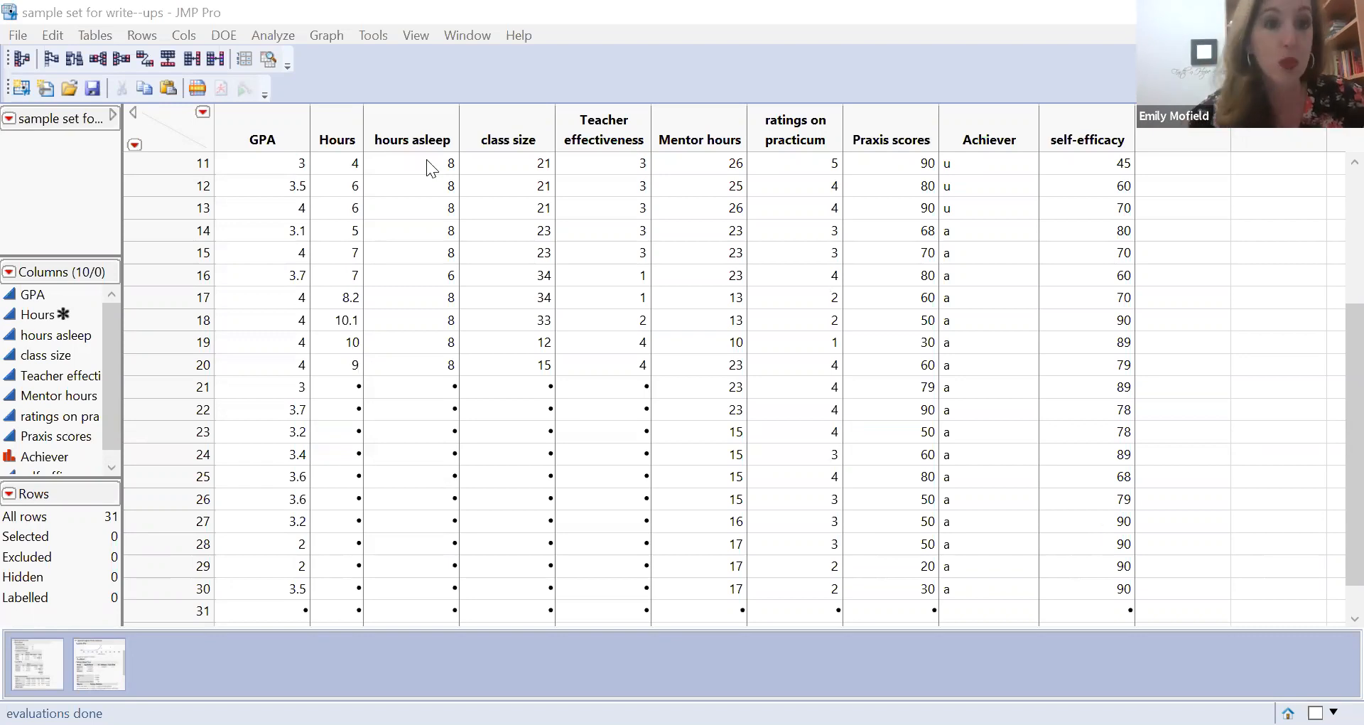
mouse_move(293, 51)
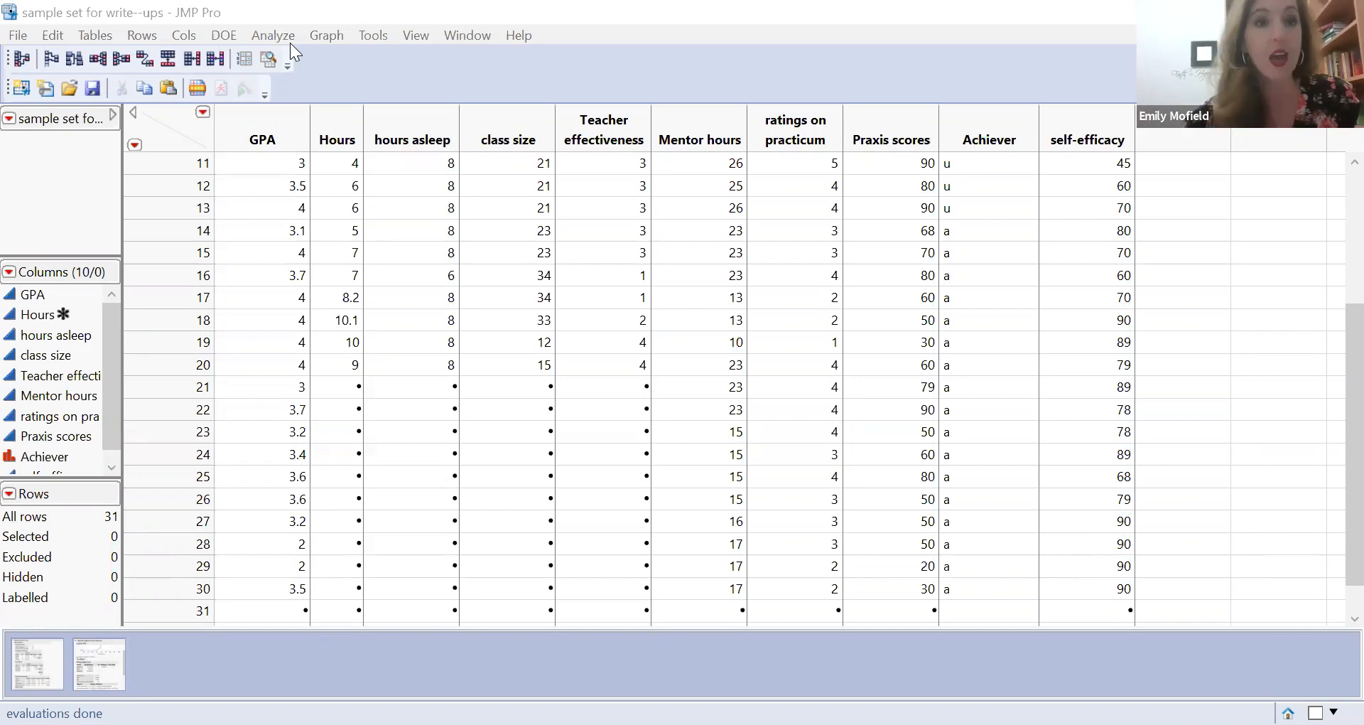
- Launch Analyze > Multivariate Methods > Multivariate and cast GPA, Hours, hours asleep as Y columns
click(273, 34)
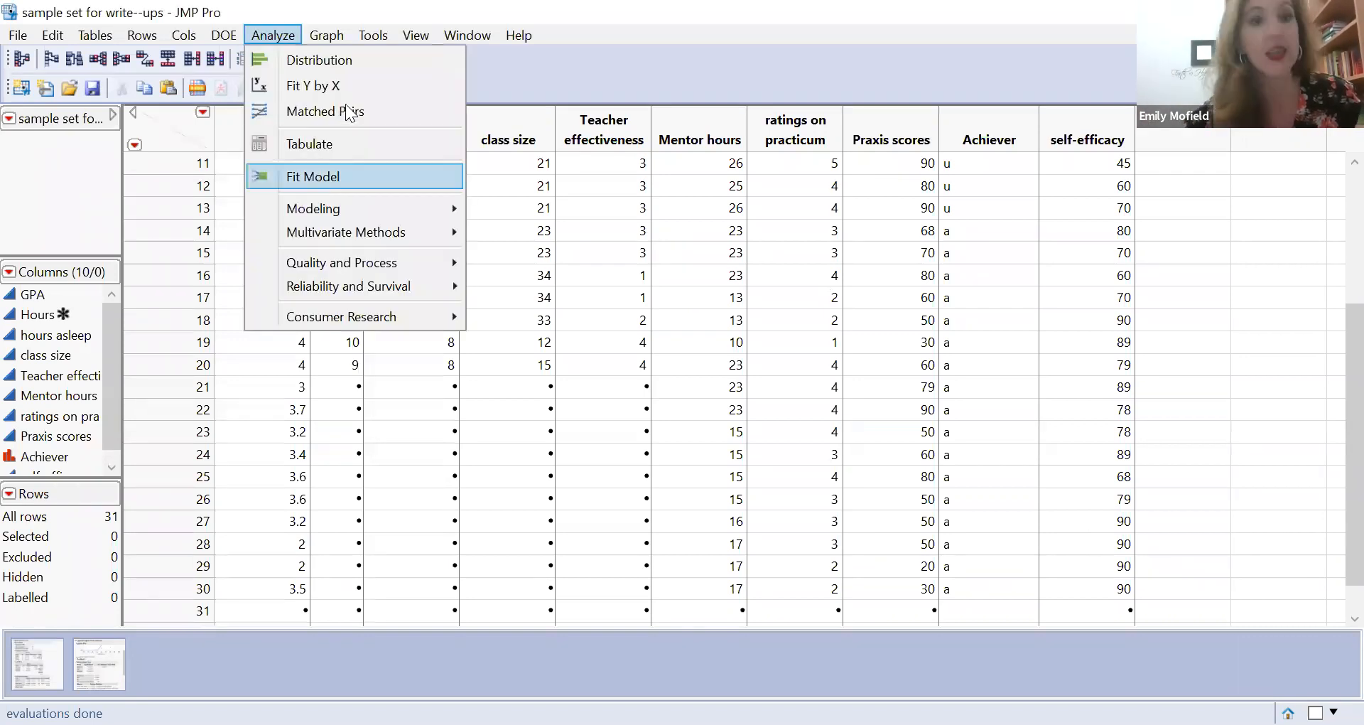
mouse_move(346, 231)
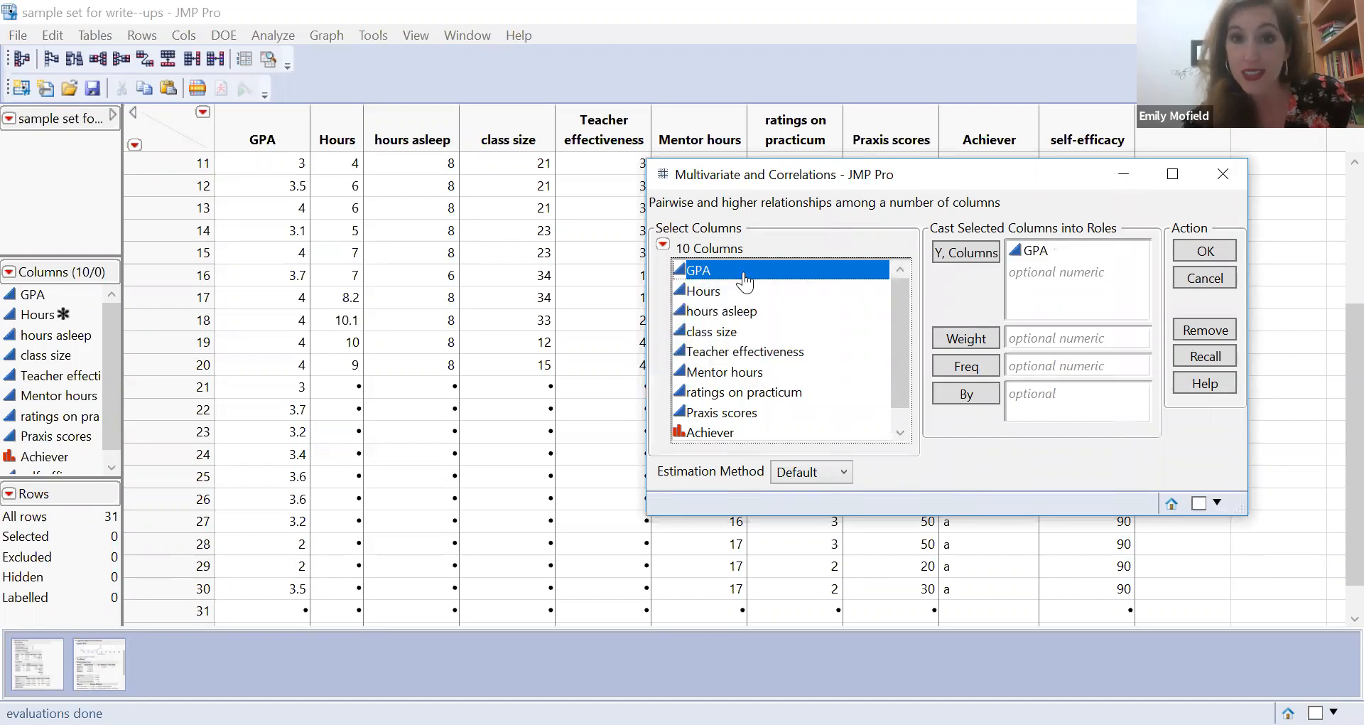
right_click(702, 290)
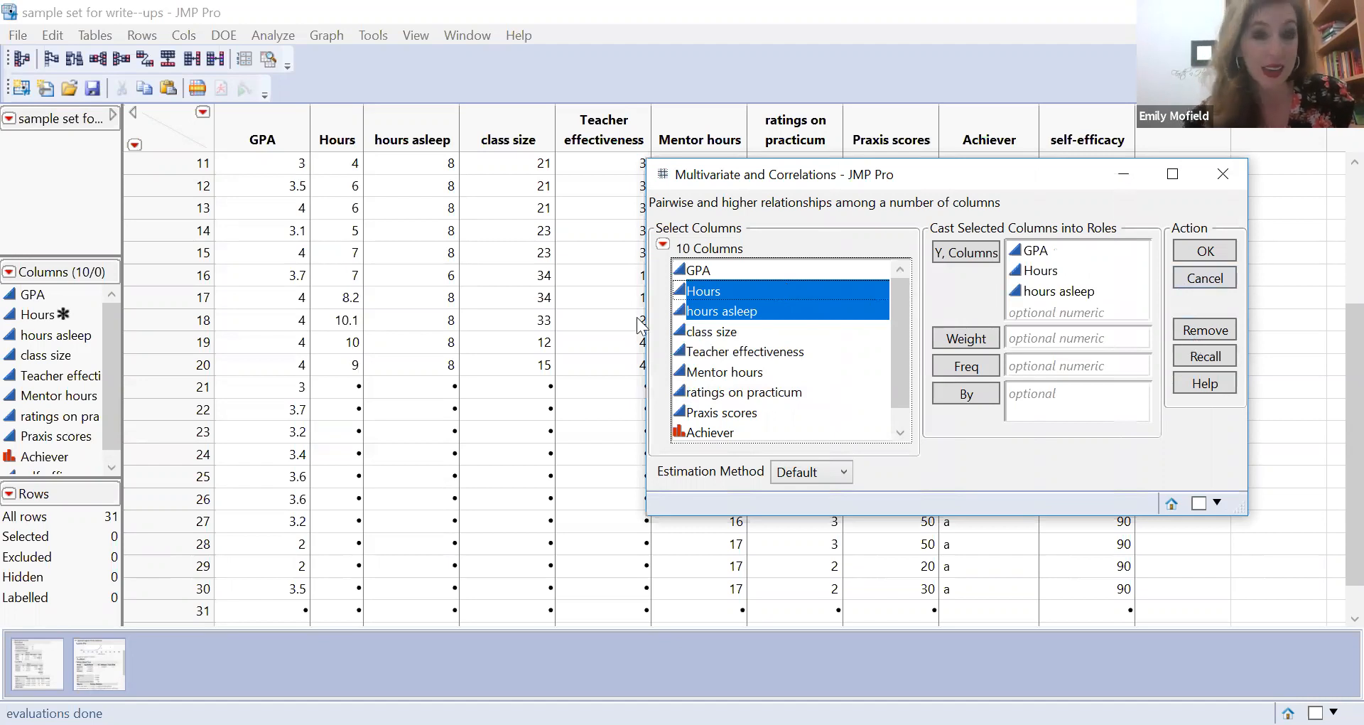
- Run the Multivariate analysis to get the scatterplot matrix for the three columns
click(1204, 250)
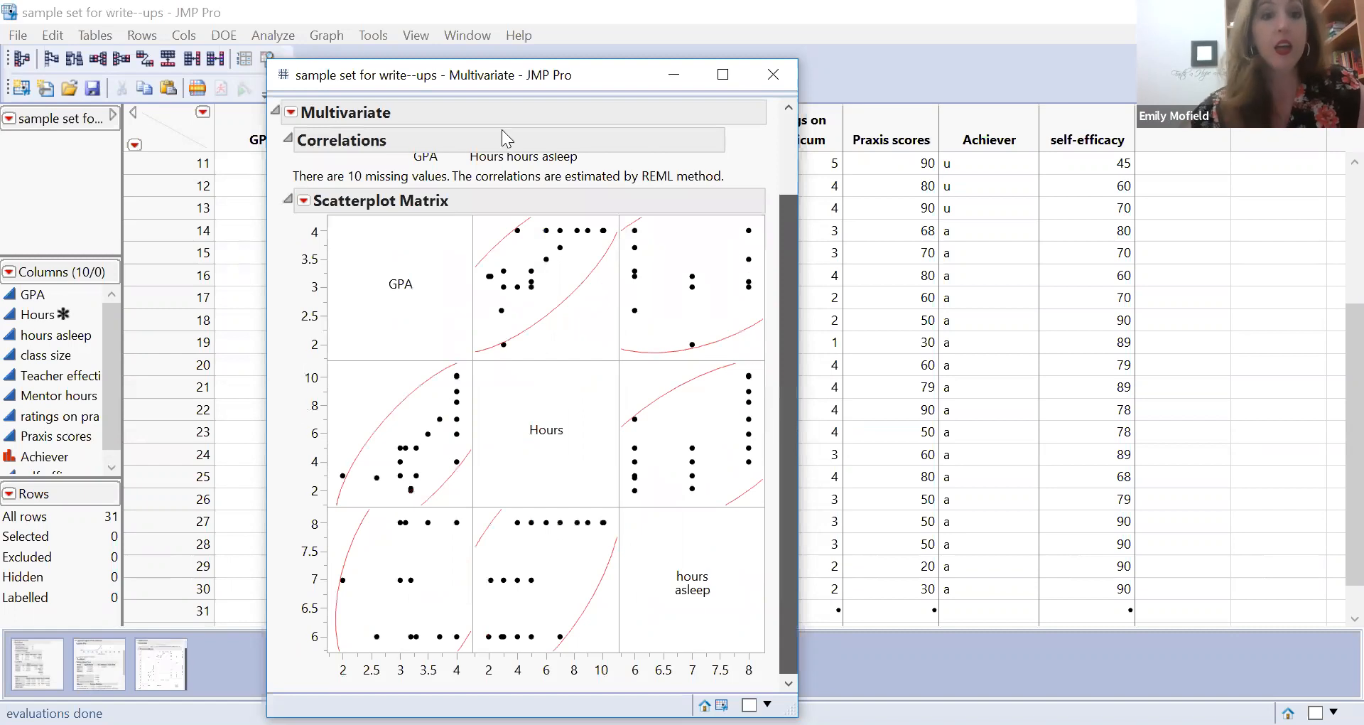
- Add the Partial Correlations table via the Multivariate red-triangle menu
click(292, 111)
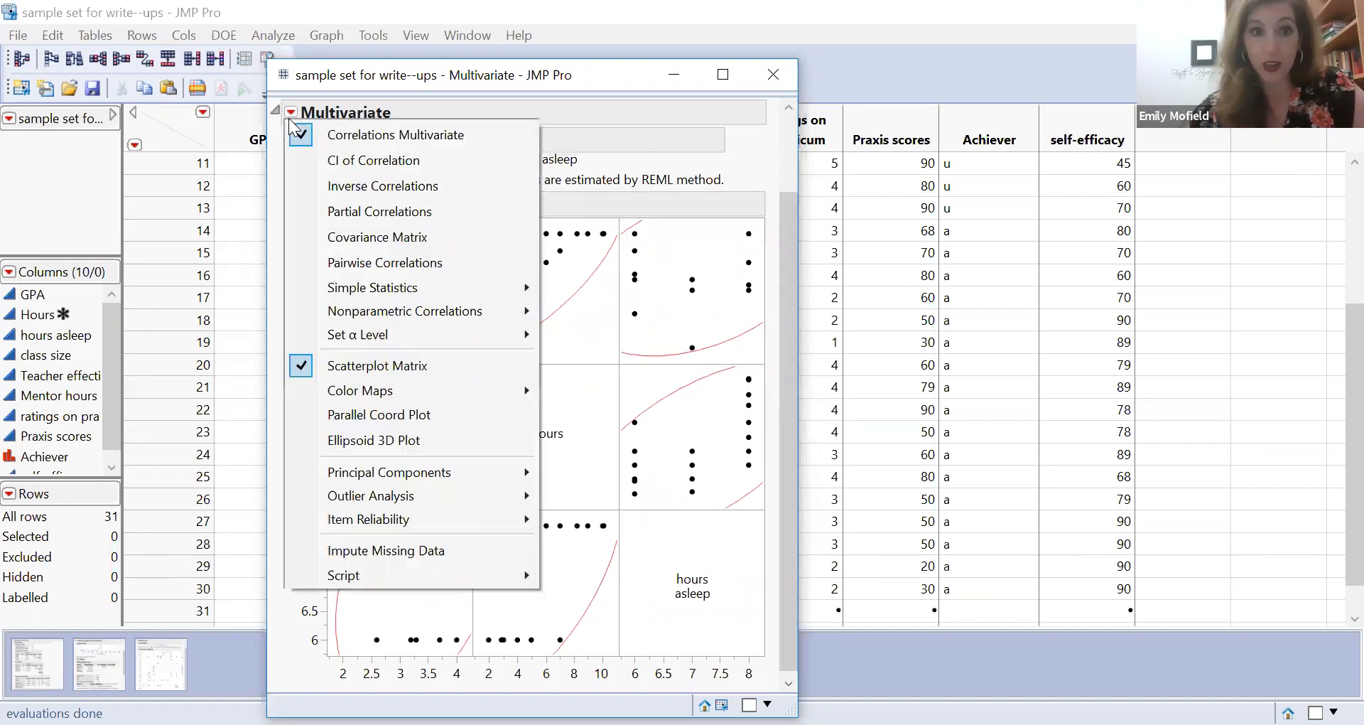
mouse_move(404, 311)
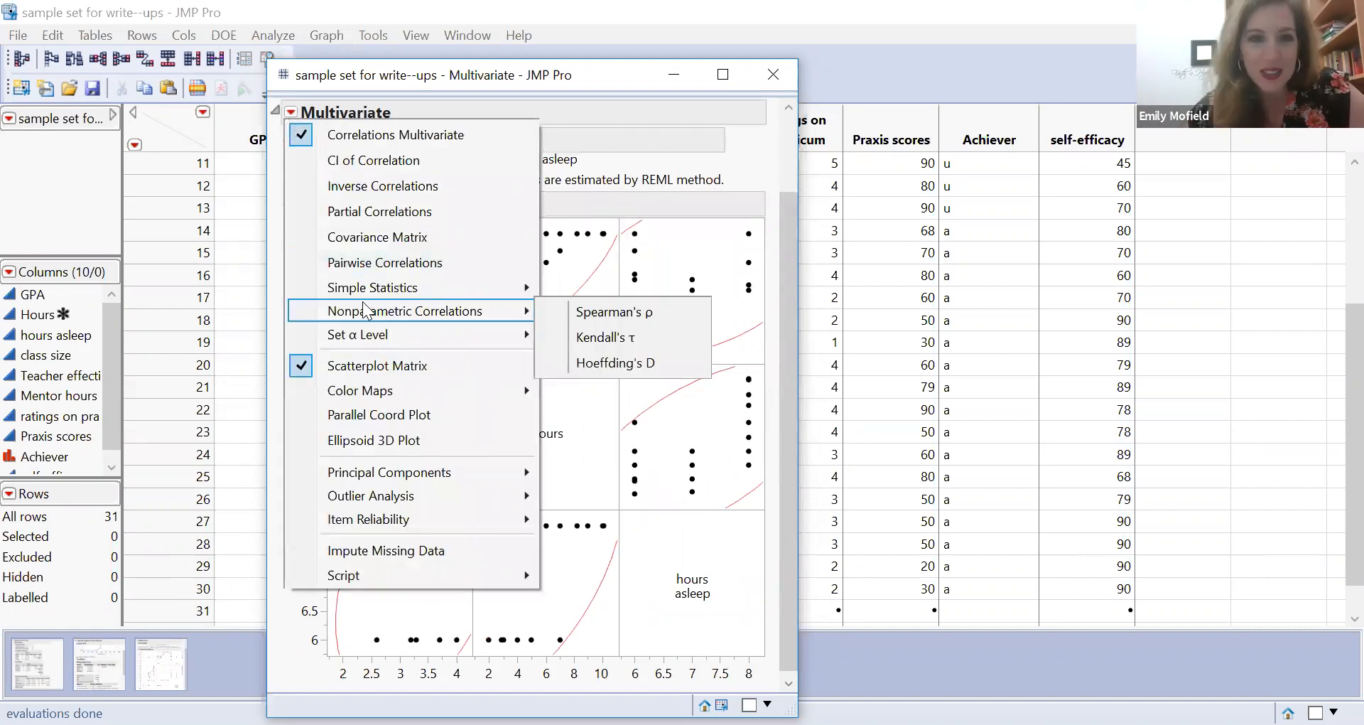
mouse_move(372, 287)
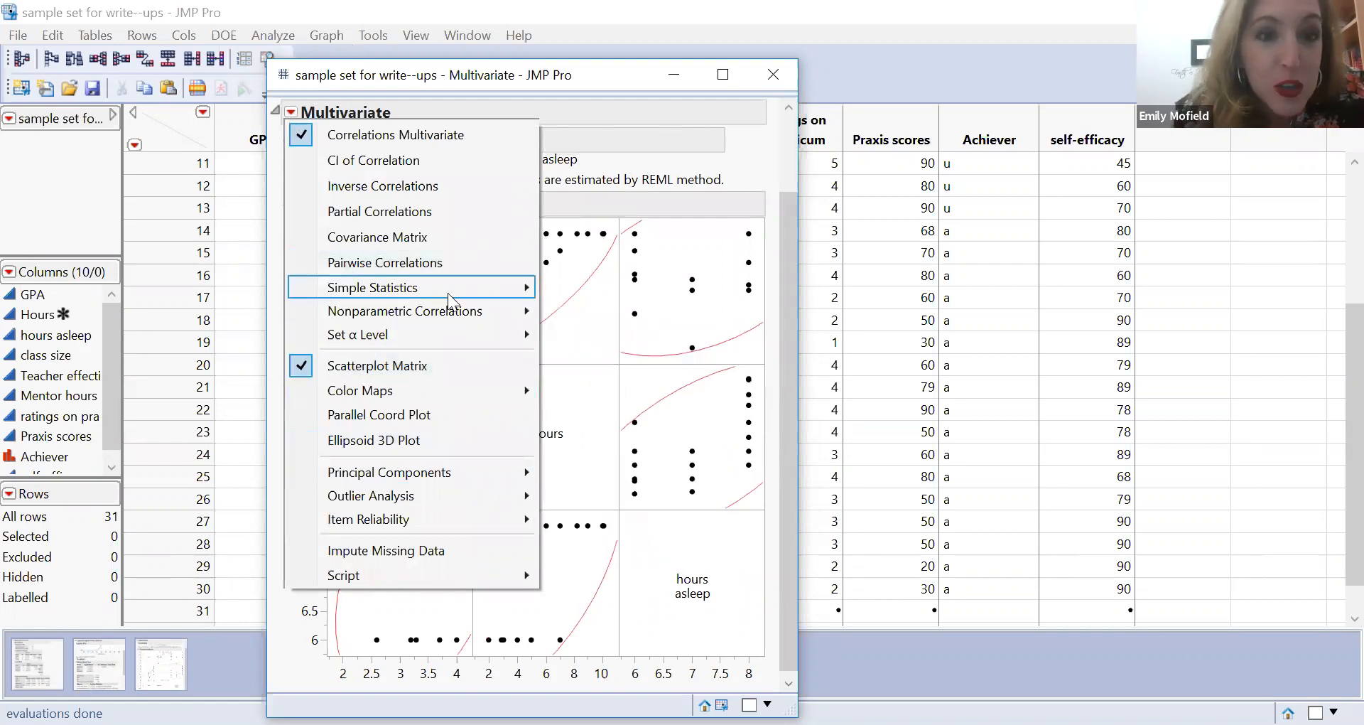
mouse_move(471, 269)
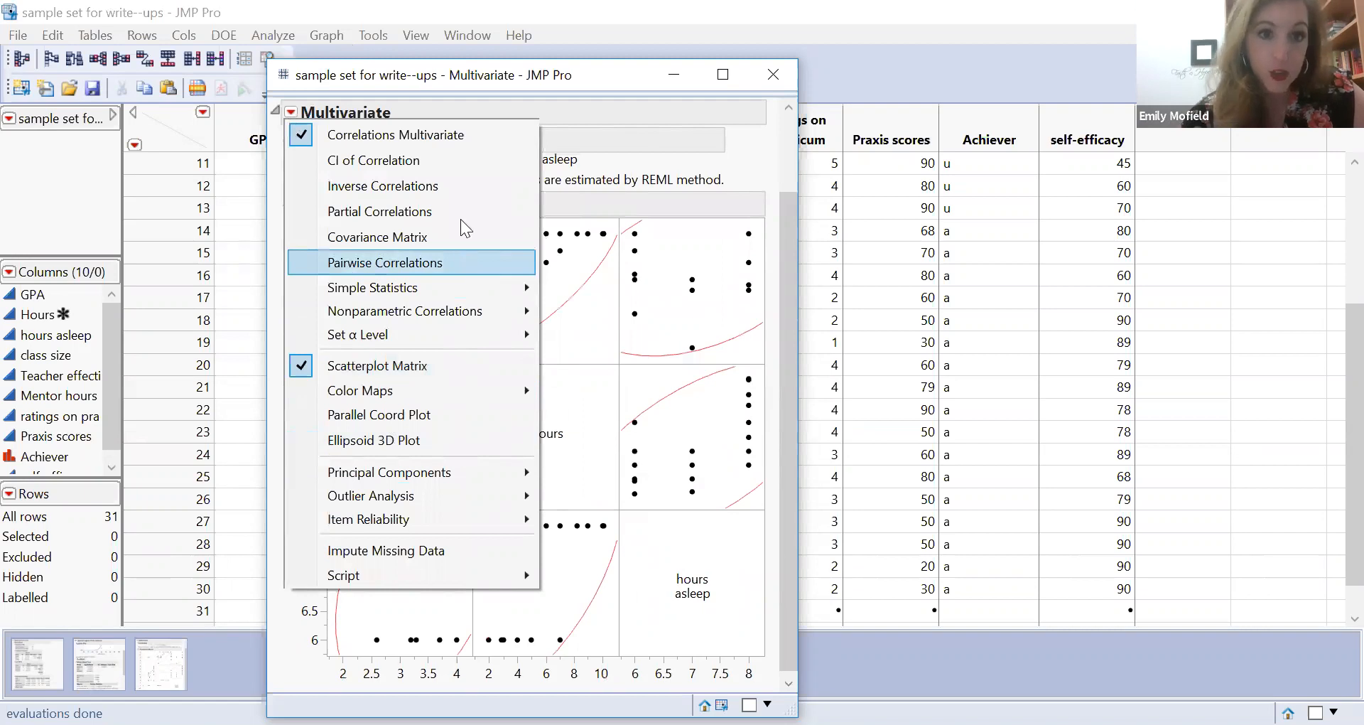
click(379, 210)
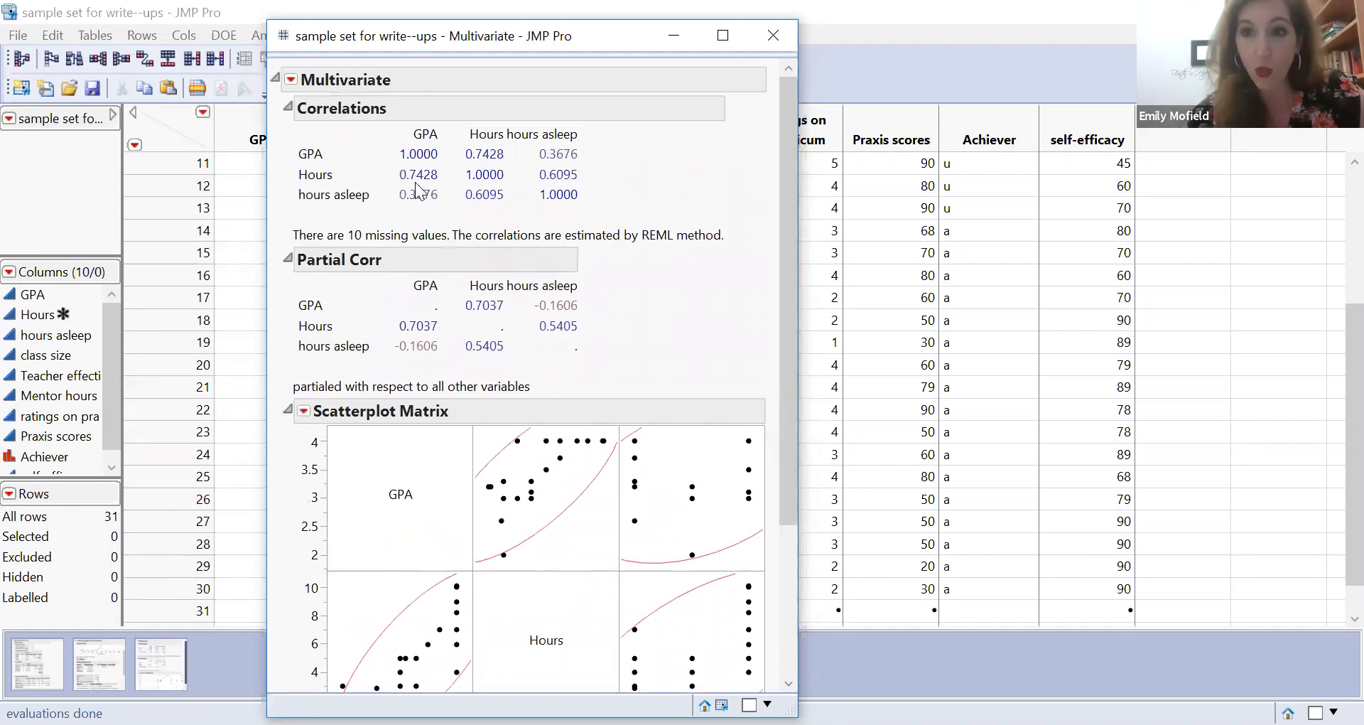
mouse_move(409, 348)
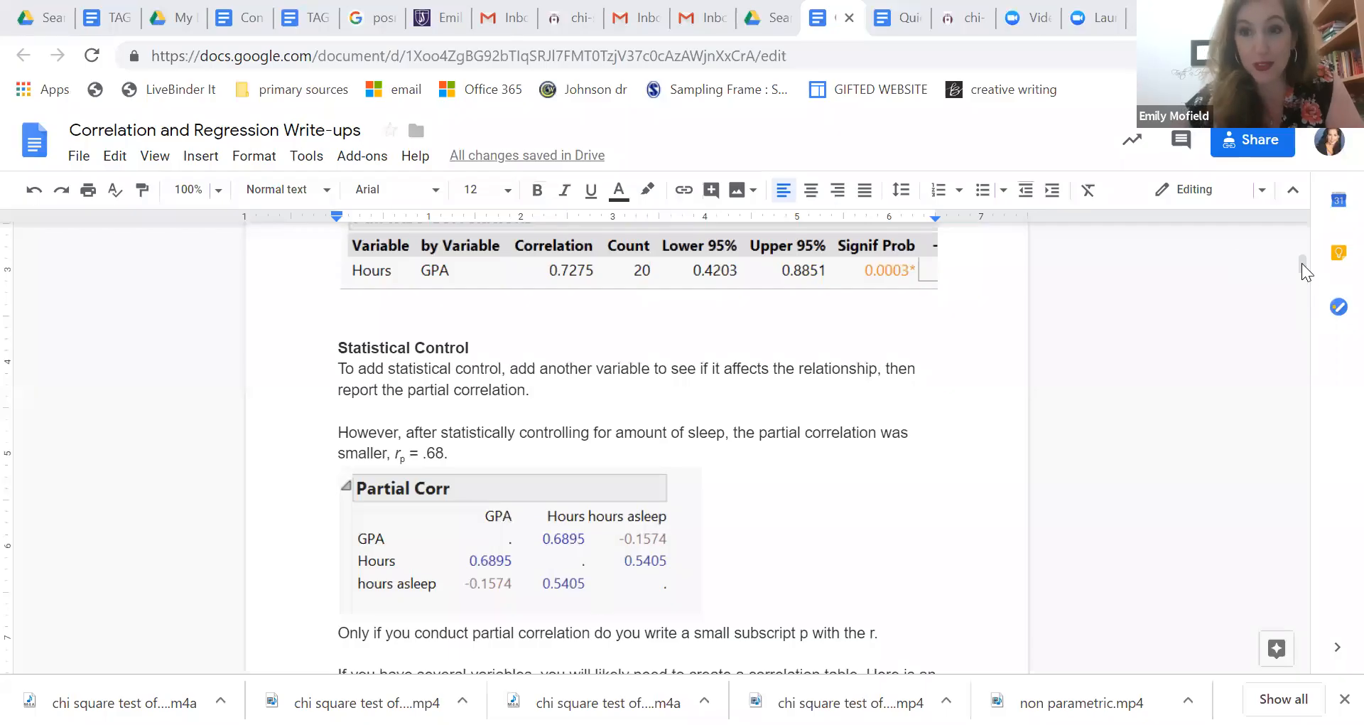
scroll(down, 3)
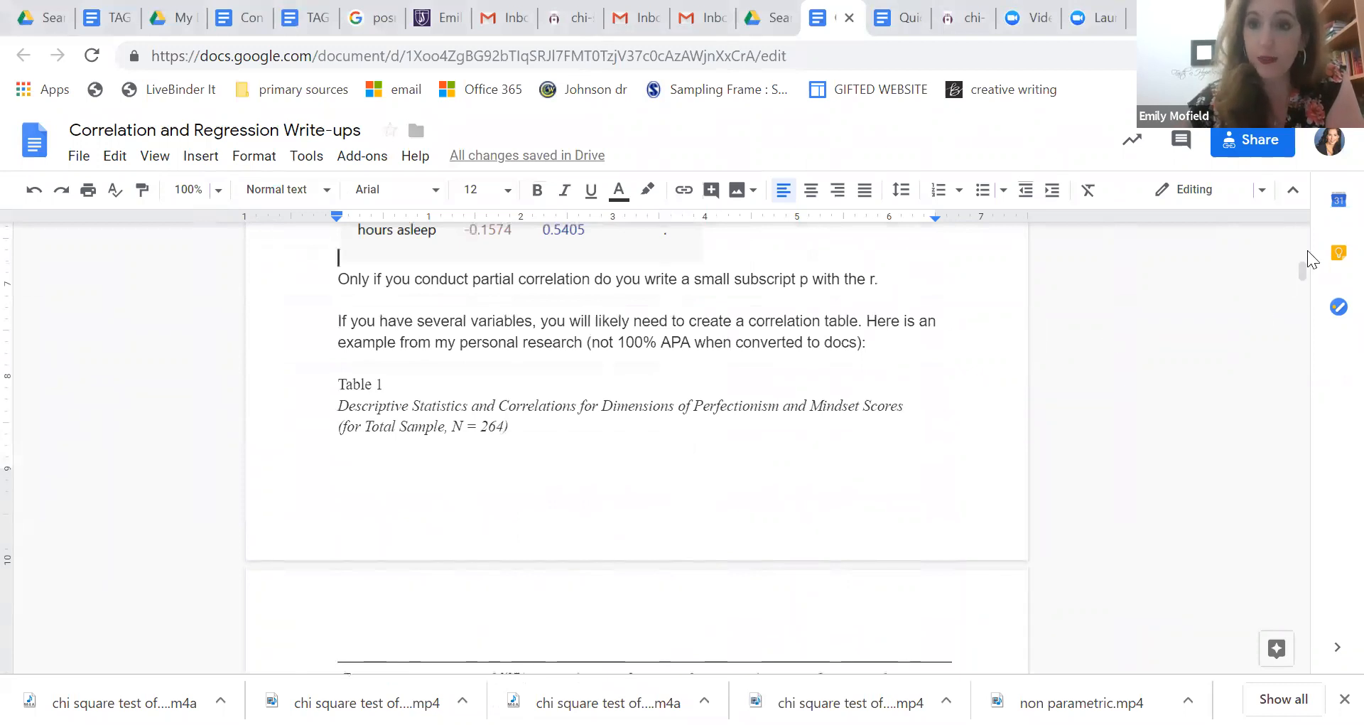
scroll(down, 3)
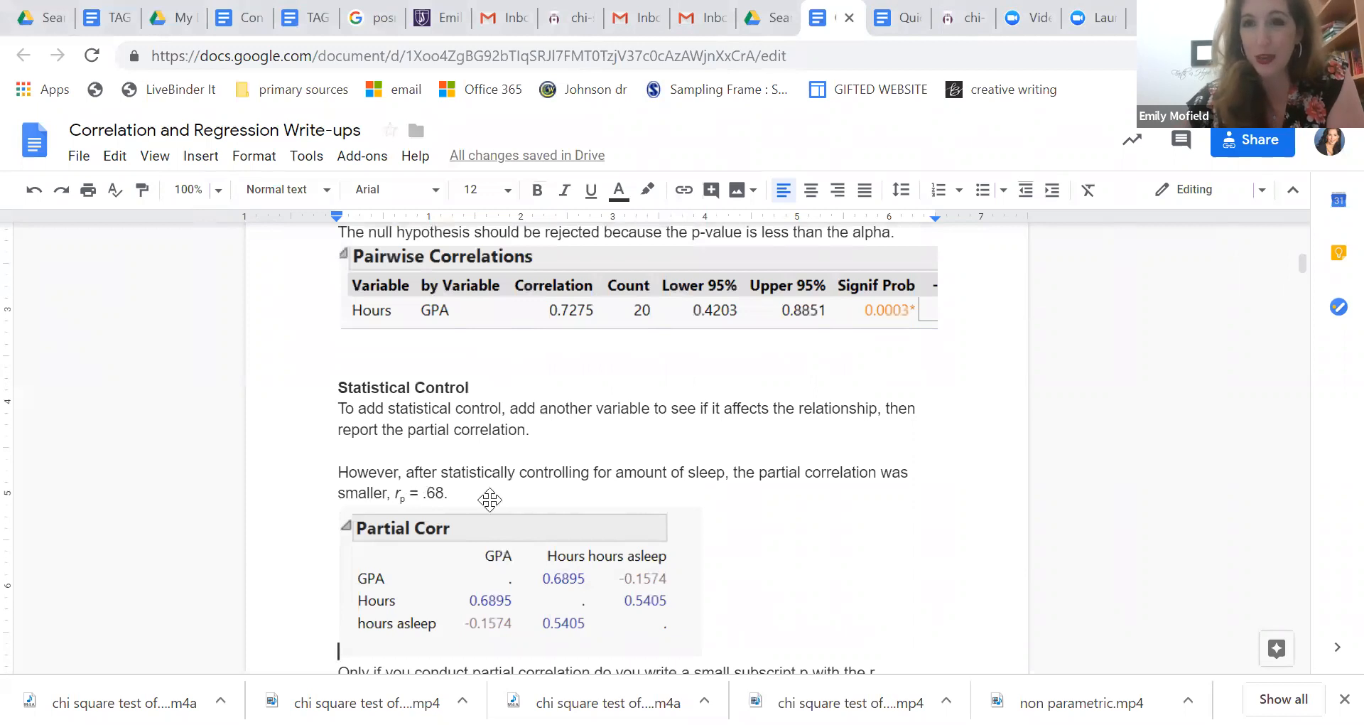
mouse_move(521, 607)
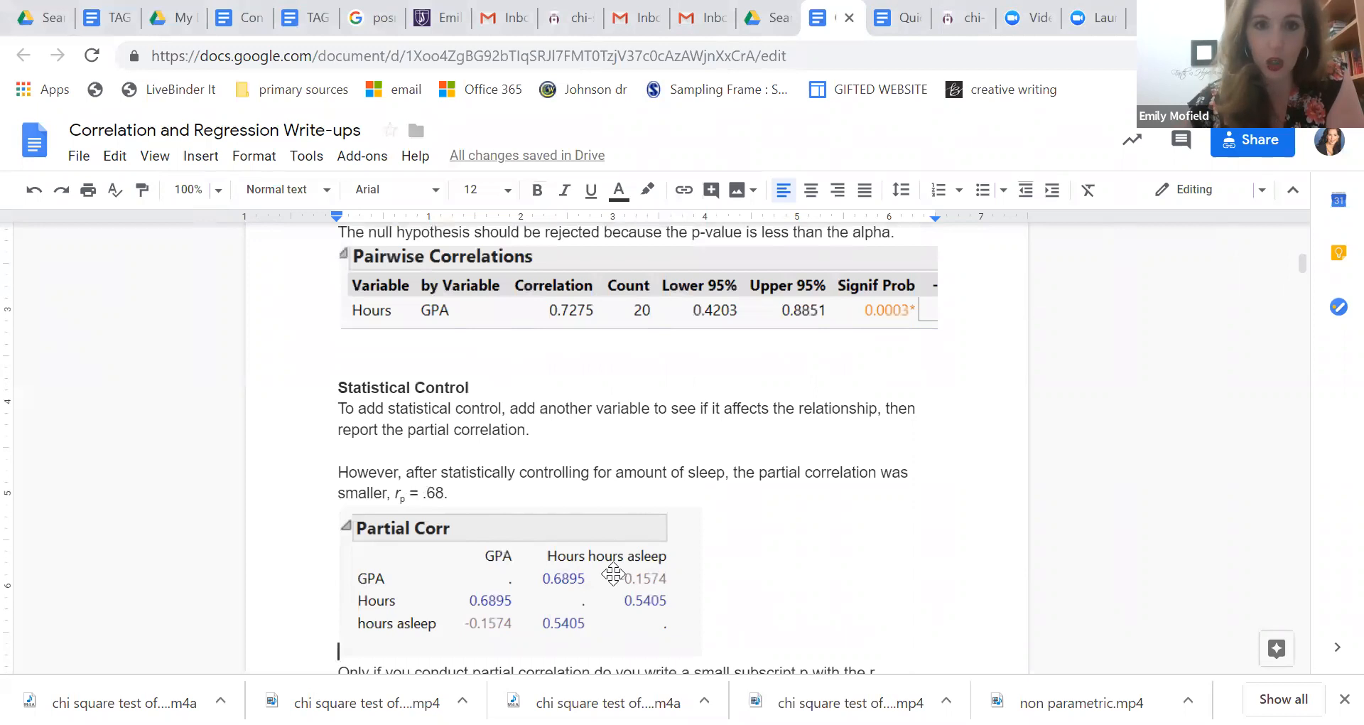
scroll(down, 3)
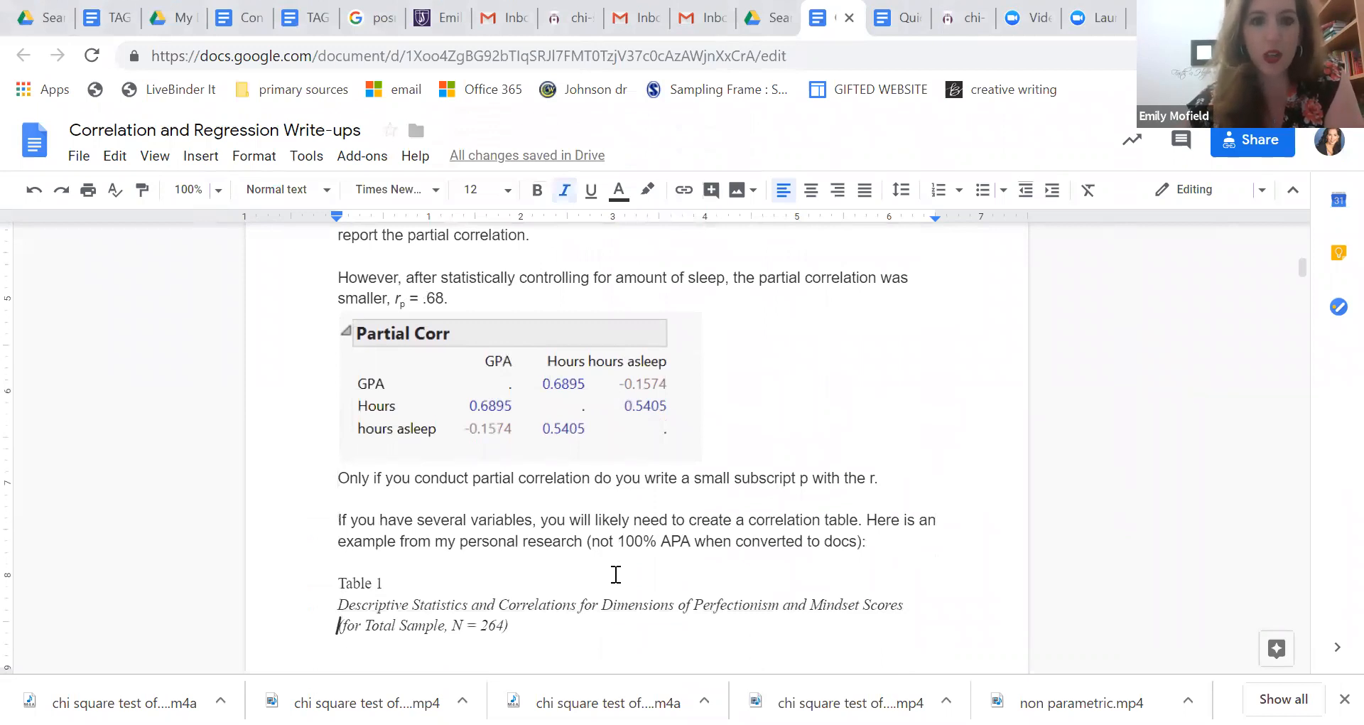
- Scroll the write-up down to Table 1, the APA-style correlation table
scroll(down, 3)
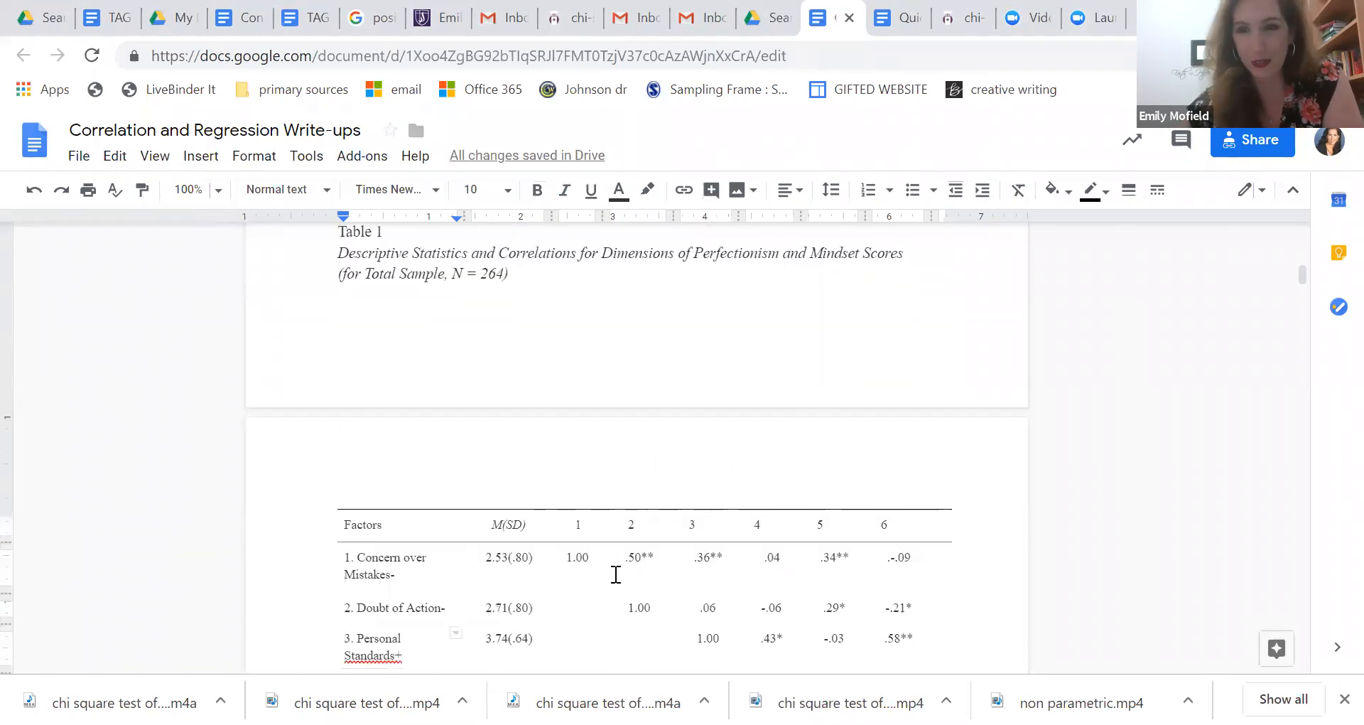
scroll(down, 3)
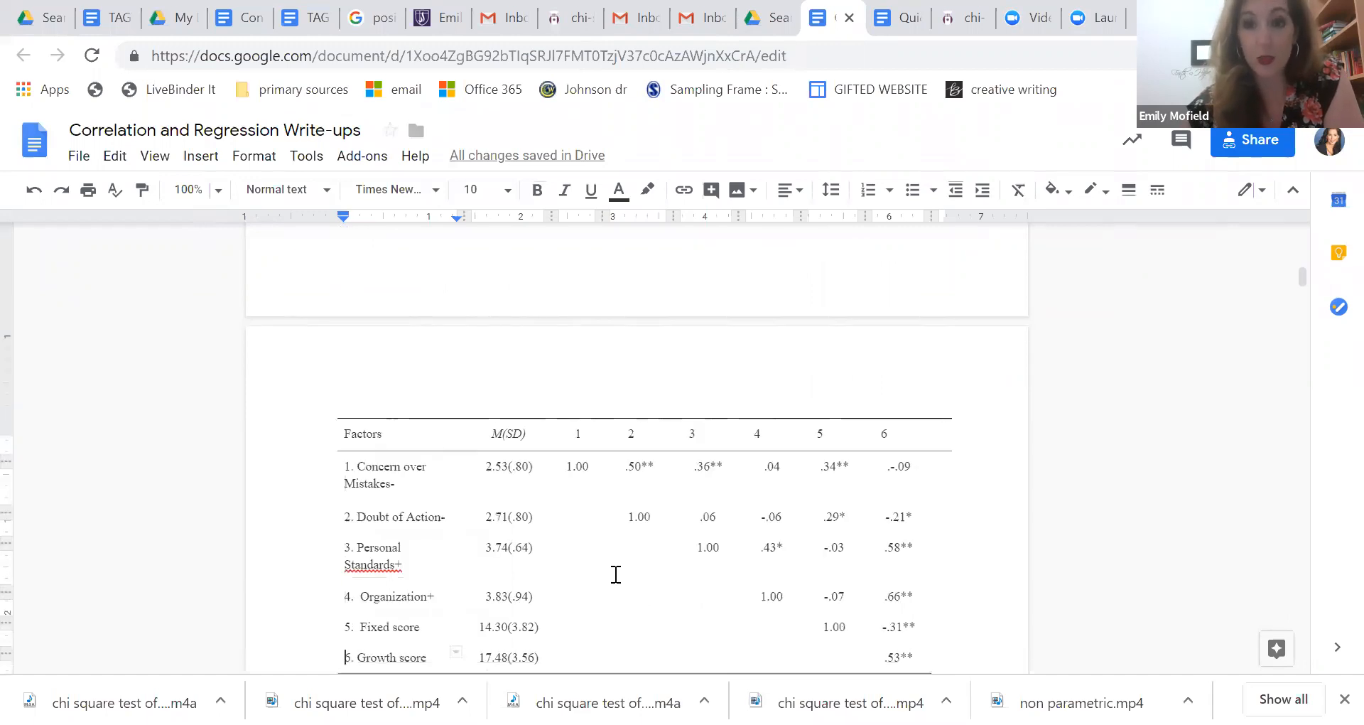
scroll(down, 3)
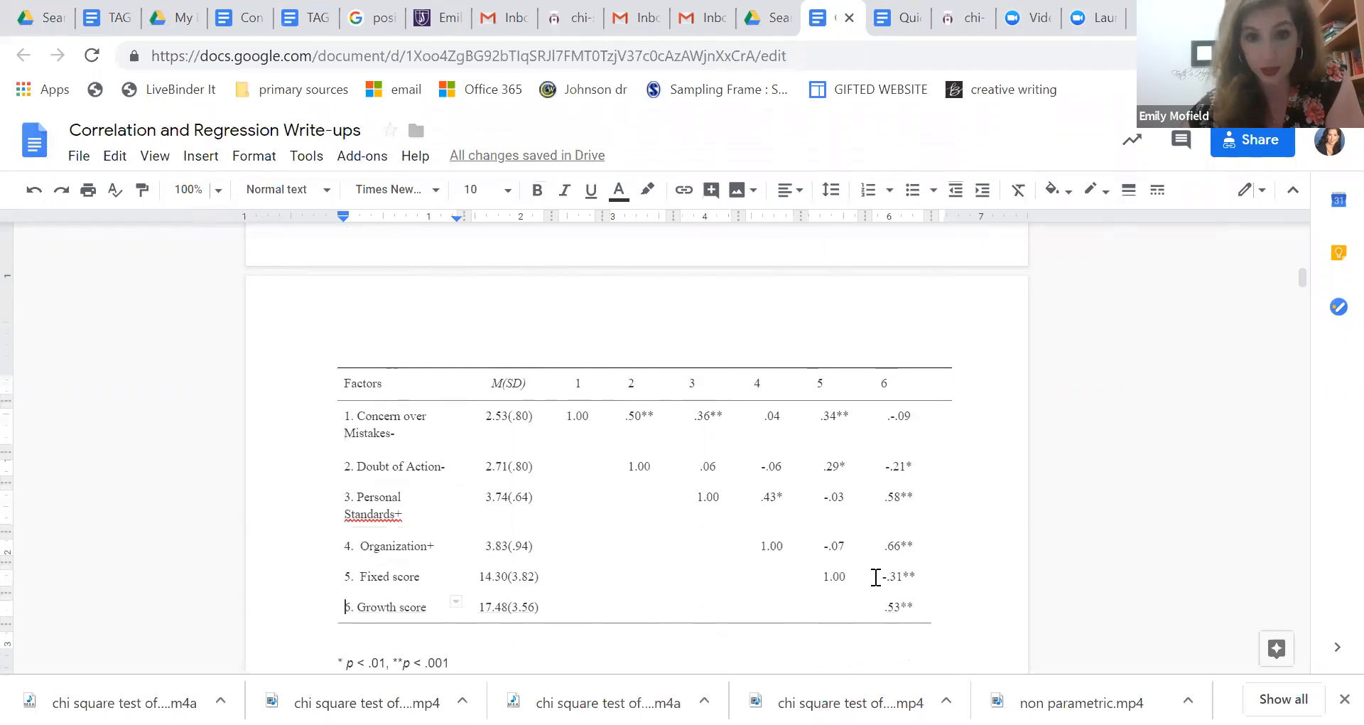
mouse_move(750, 482)
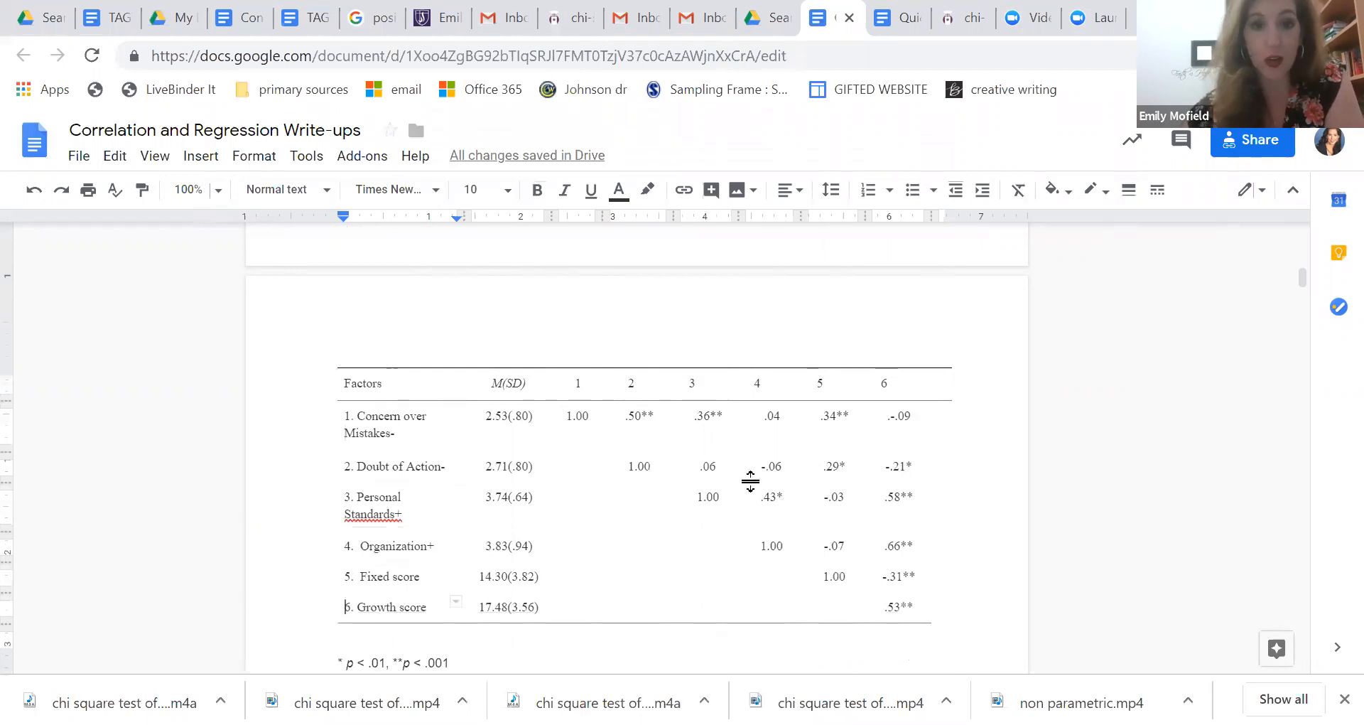